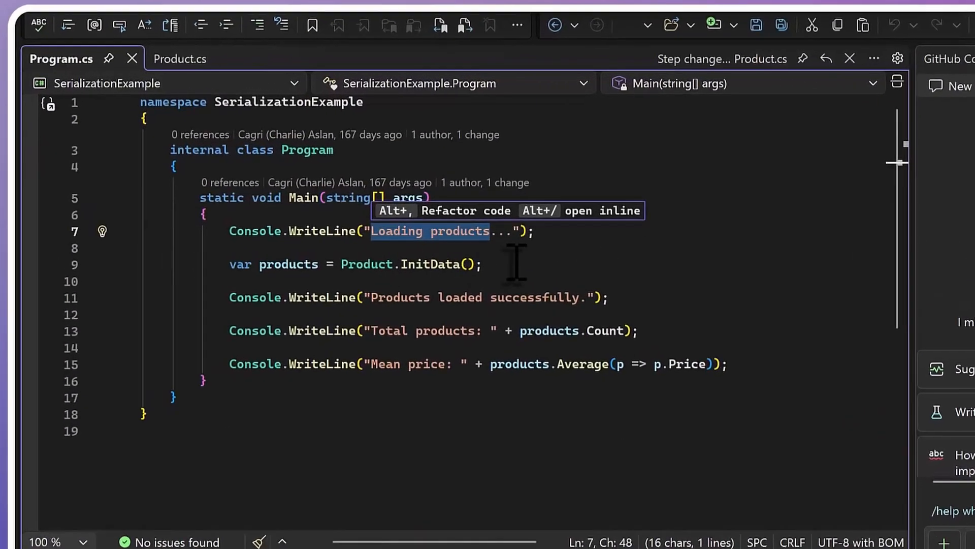
- Open the InitData definition in Product.cs from its Product.InitData call in Program.cs
left_click(435, 264)
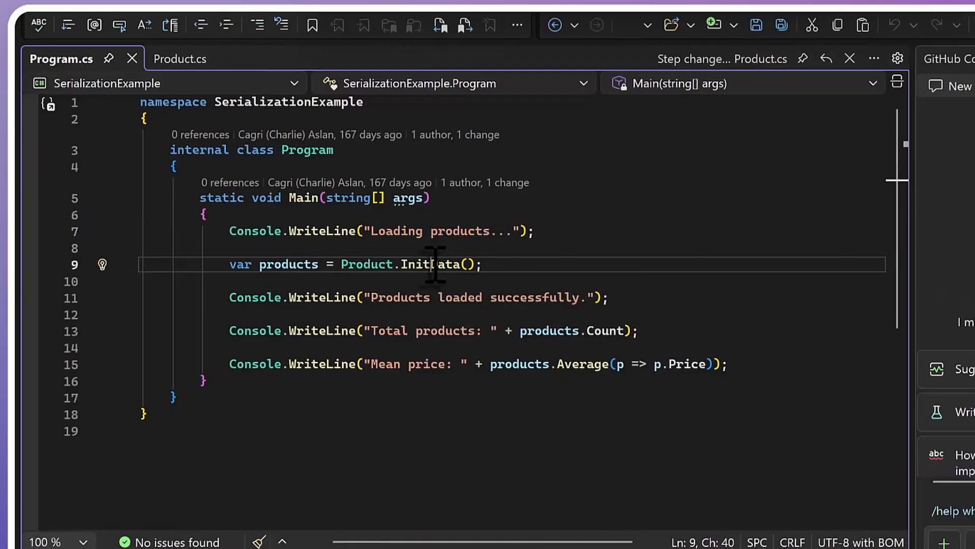
double_click(430, 264)
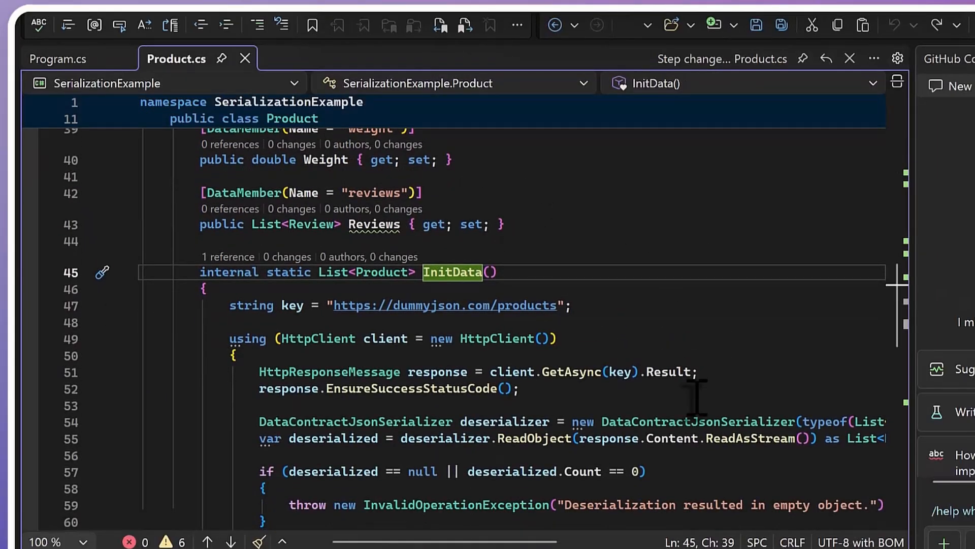
double_click(755, 438)
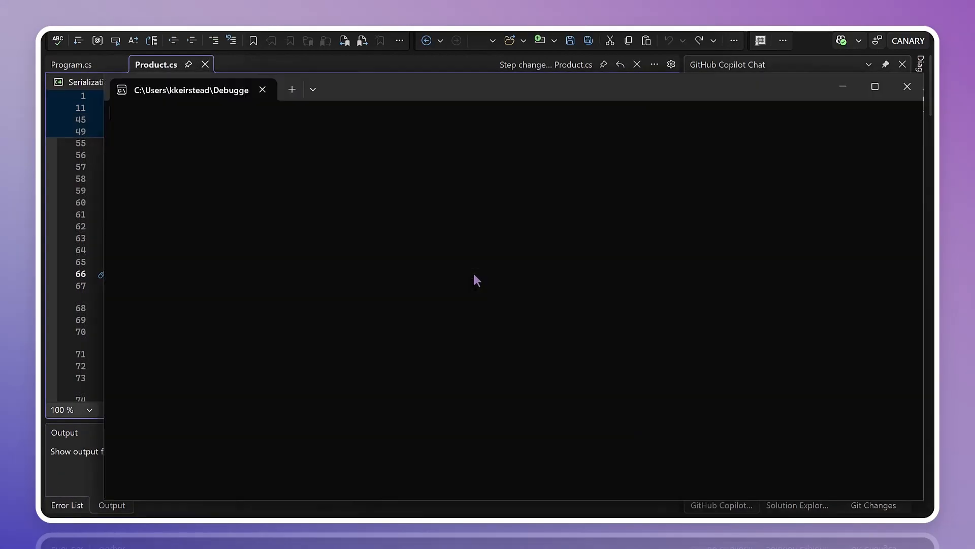
- Start debugging until it breaks on the InvalidOperationException at line 59
left_click(426, 41)
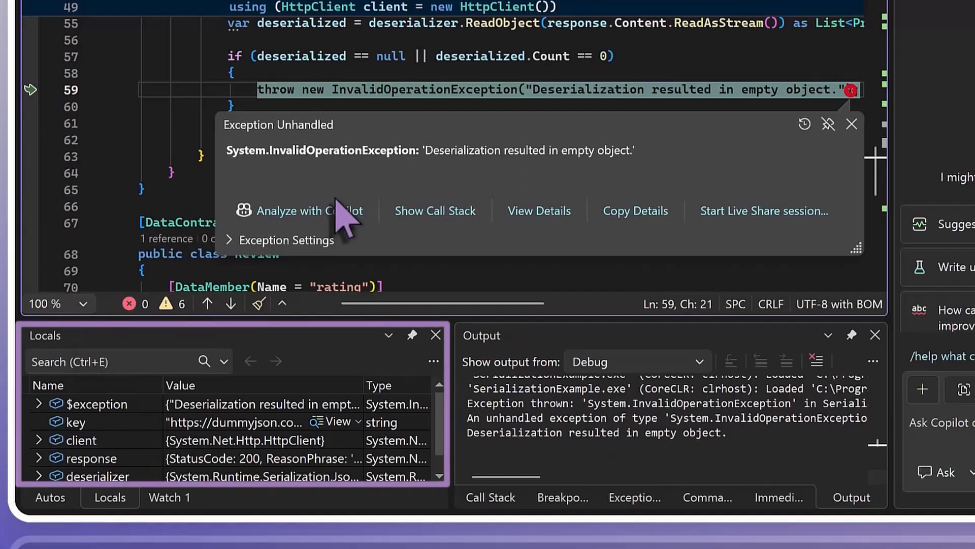
- Run Copilot's exception analysis, confirming both expression-evaluation prompts
left_click(305, 211)
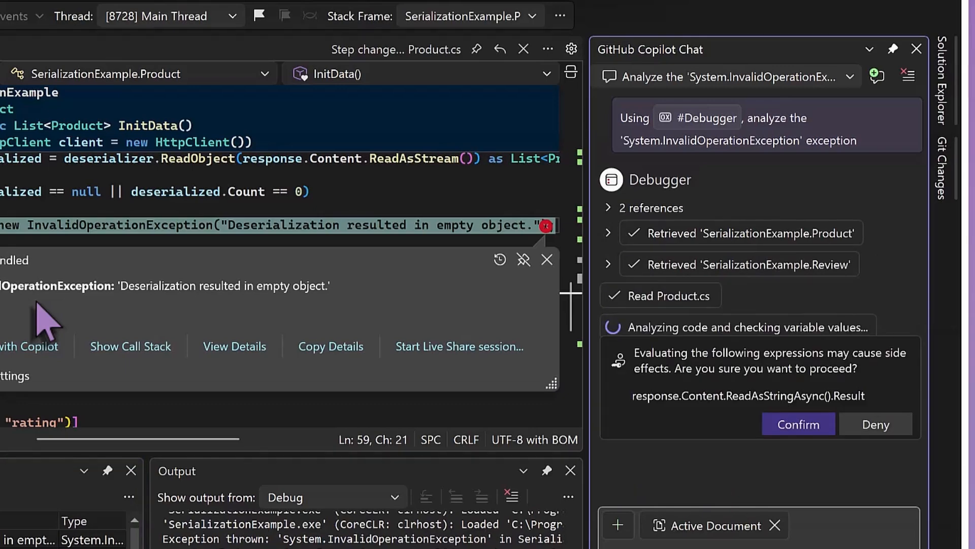
left_click(798, 423)
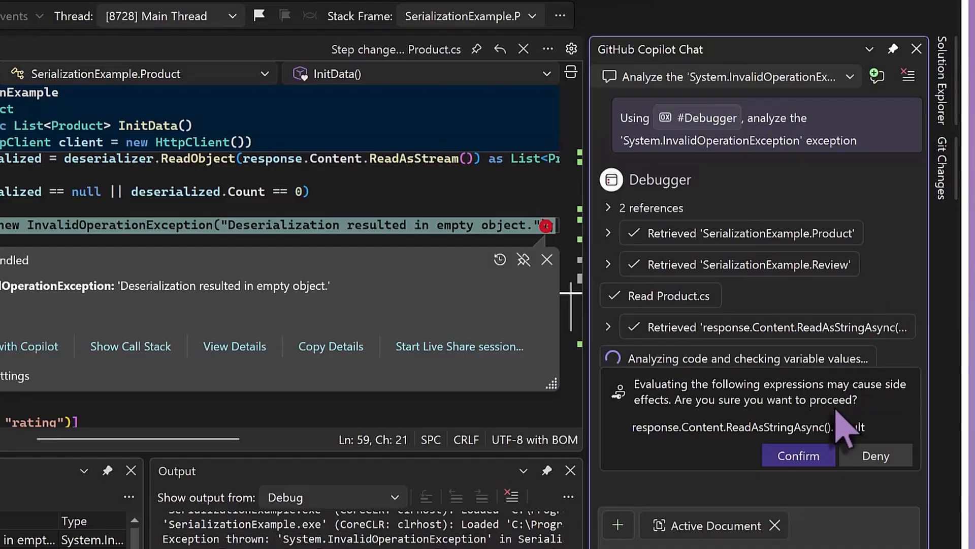
left_click(798, 455)
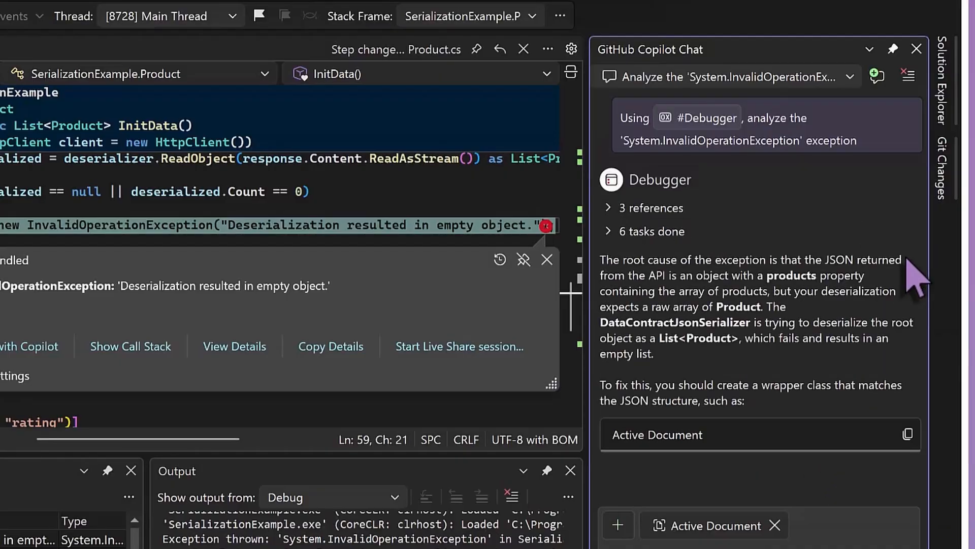
- Read Copilot's answer proposing a ProductResponse wrapper class and updated deserialization
scroll("down", 3)
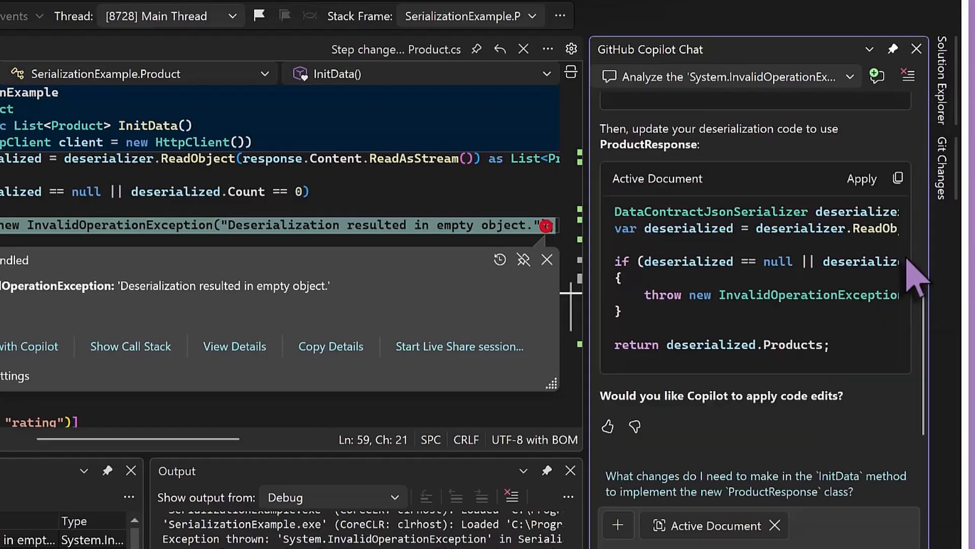
mouse_move(884, 448)
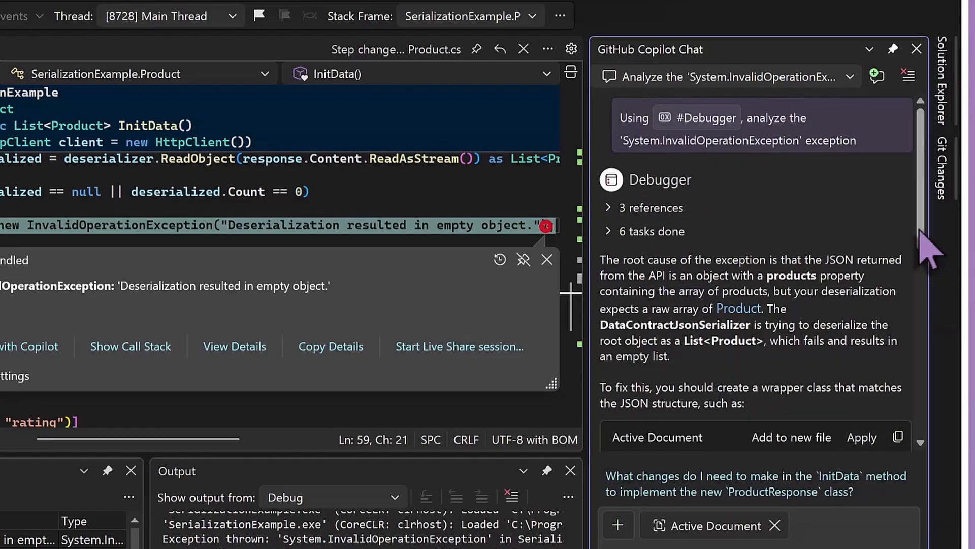
scroll("down", 3)
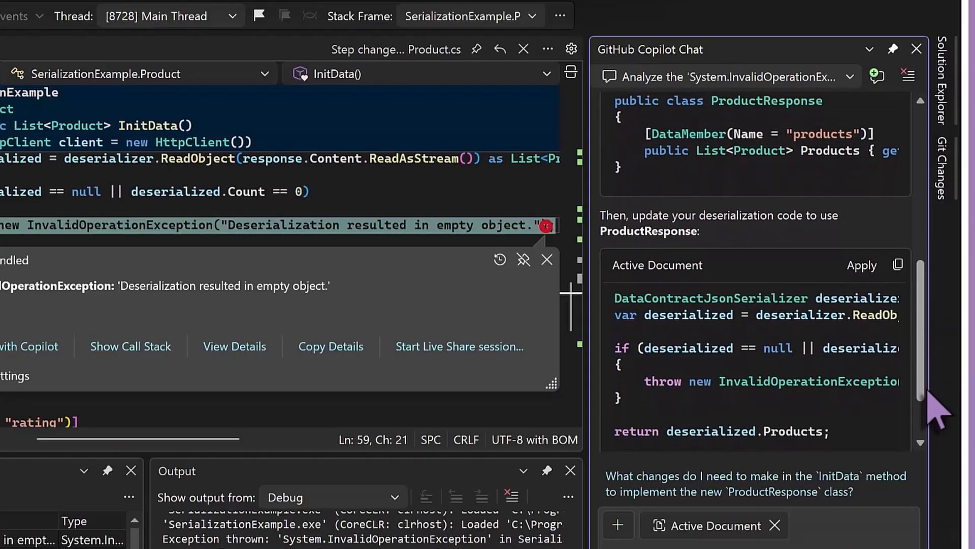
scroll("down", 3)
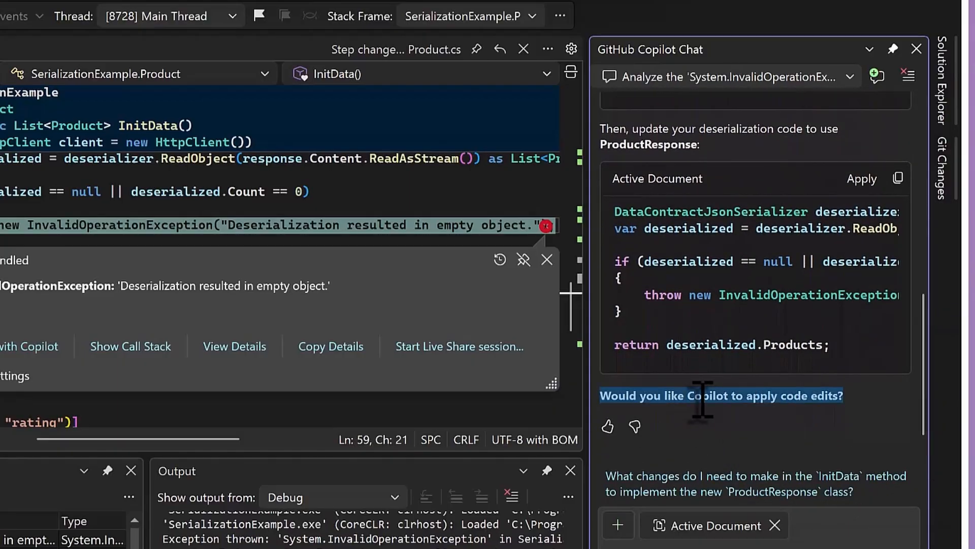
- Keep Copilot's ProductResponse edits in Product.cs and restart the program to test them
scroll("down", 3)
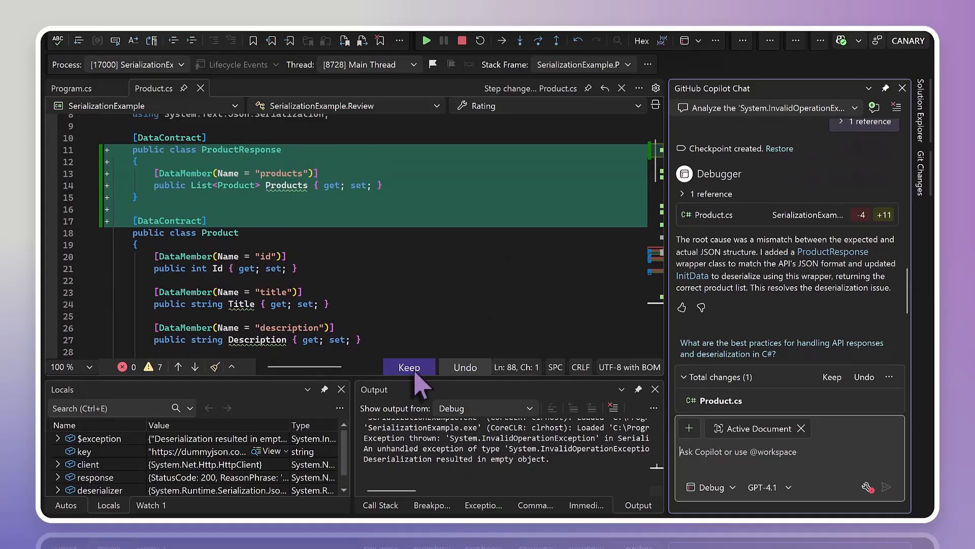
left_click(408, 367)
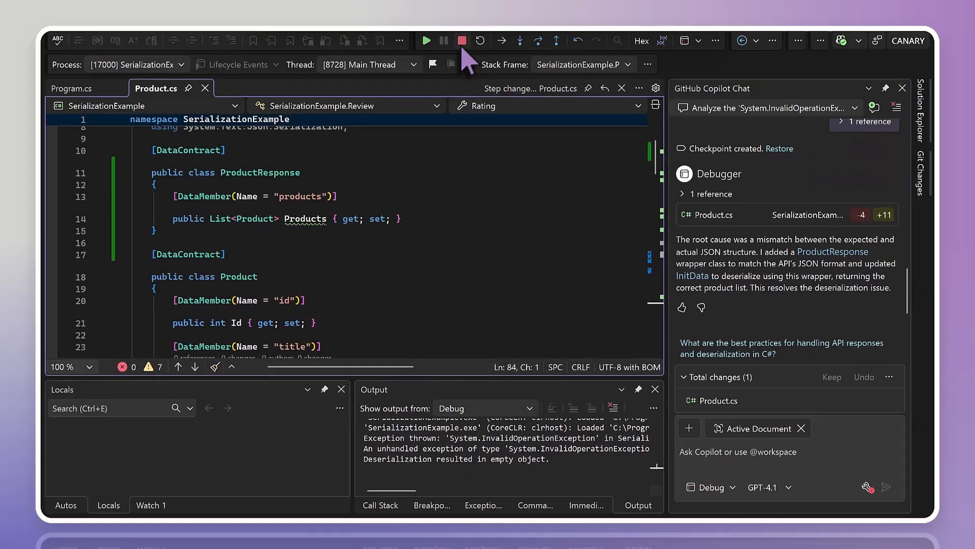
left_click(461, 41)
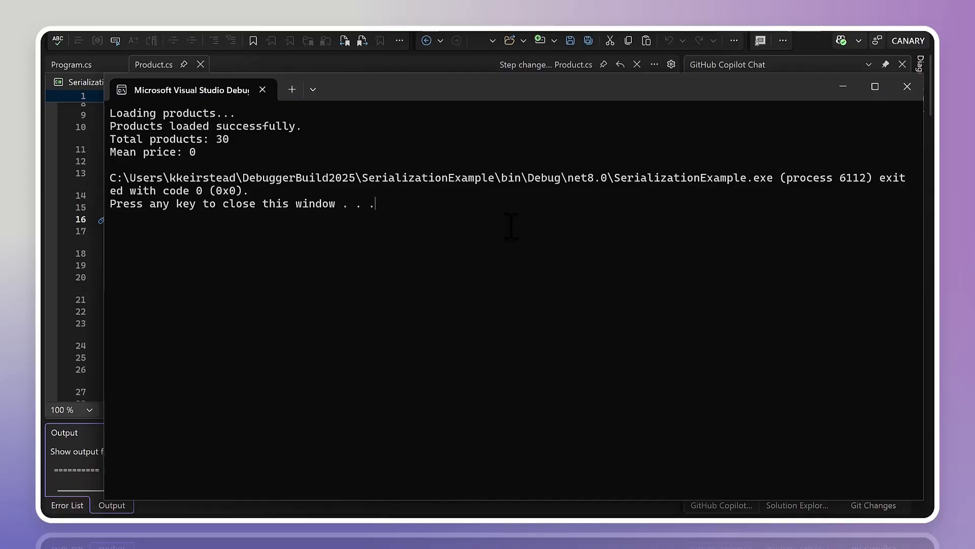
mouse_move(233, 140)
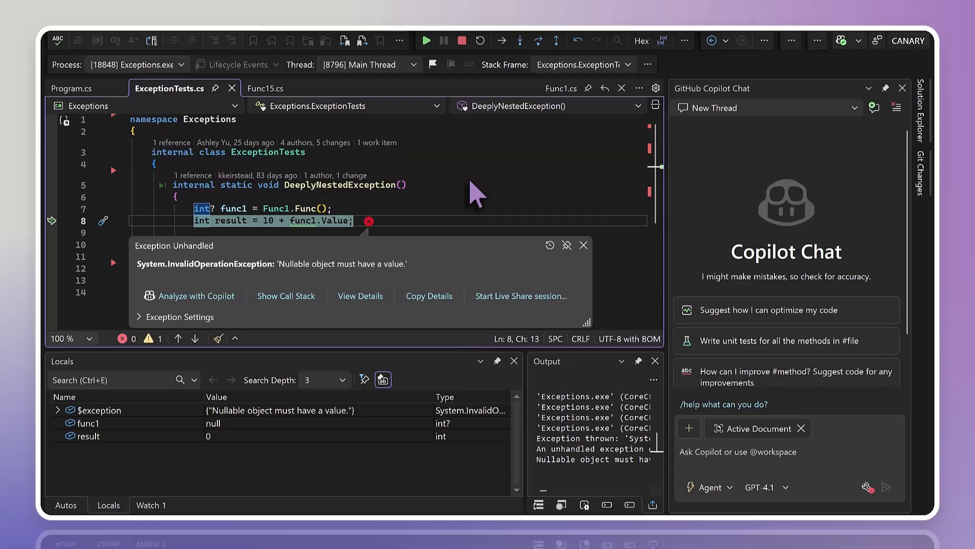
mouse_move(249, 224)
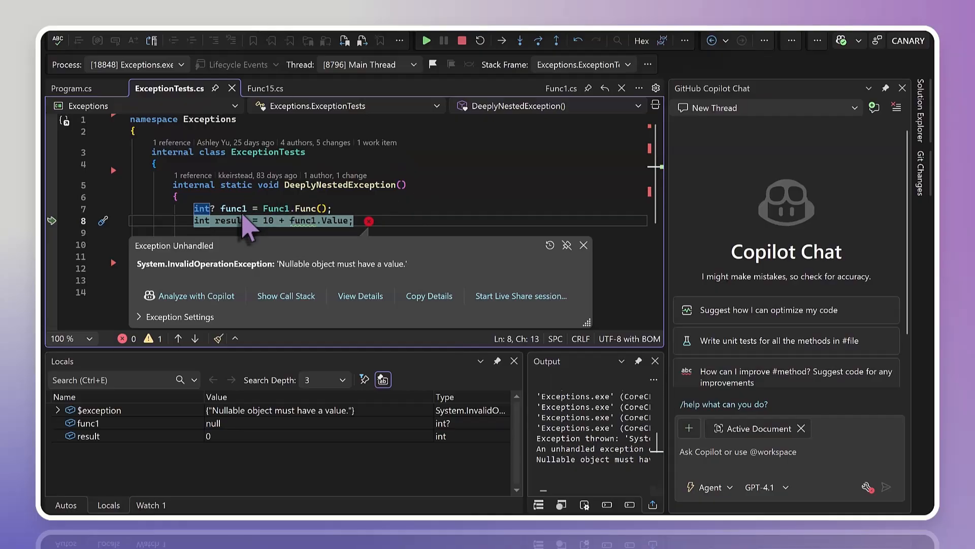
mouse_move(399, 211)
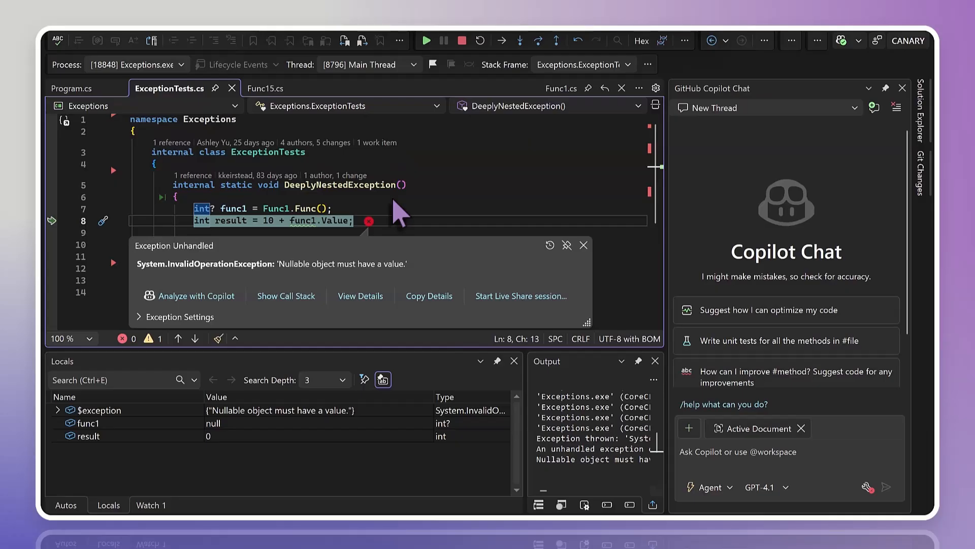
- Follow Func's definitions into Func2 and Func3, then return to ExceptionTests.cs
right_click(305, 220)
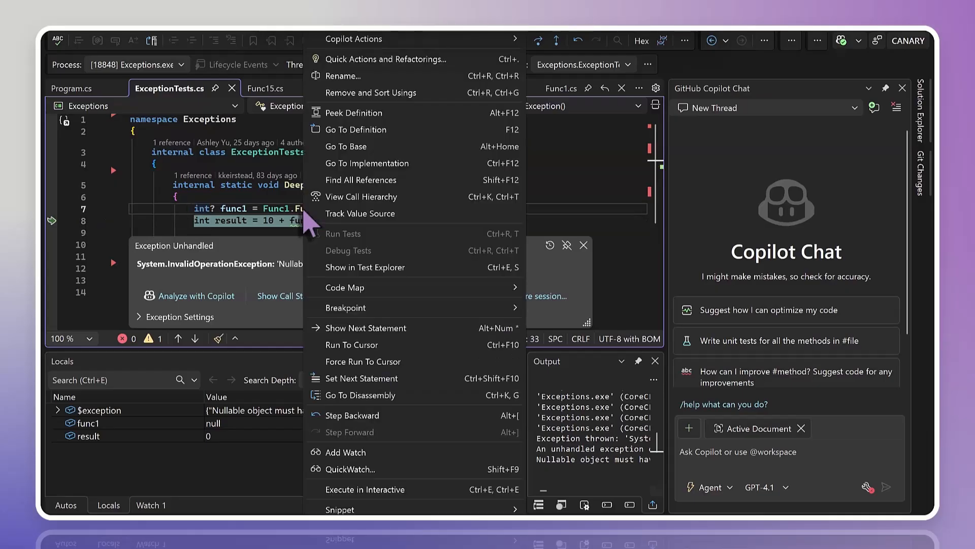
left_click(357, 129)
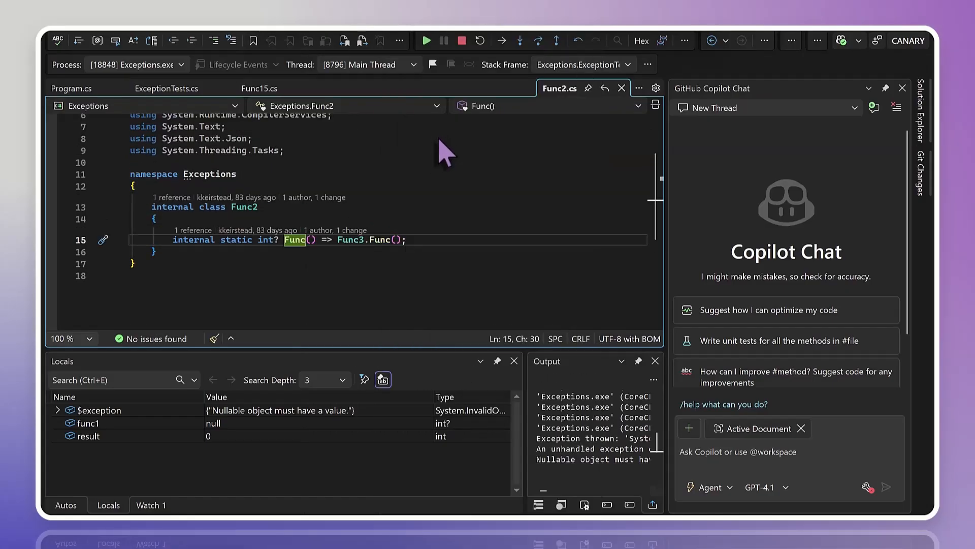
mouse_move(370, 239)
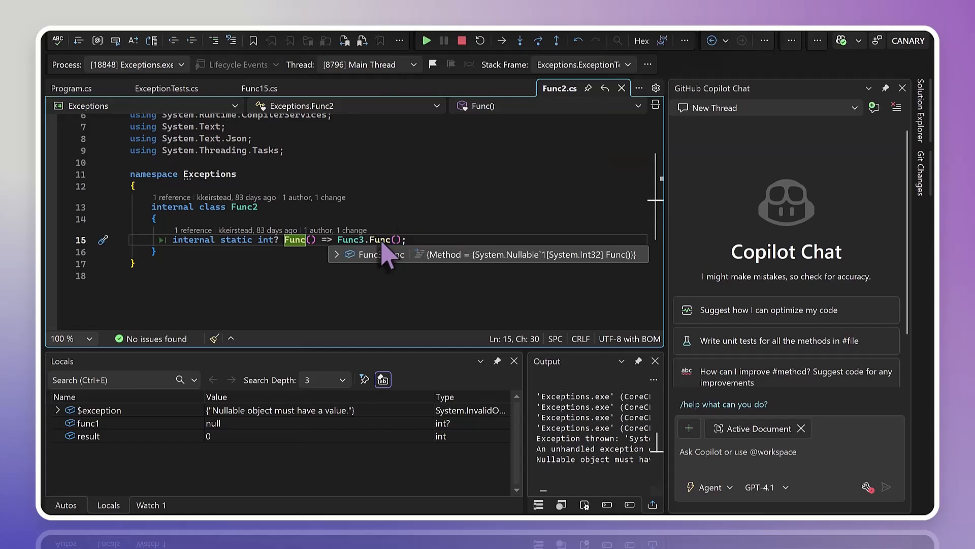
right_click(371, 239)
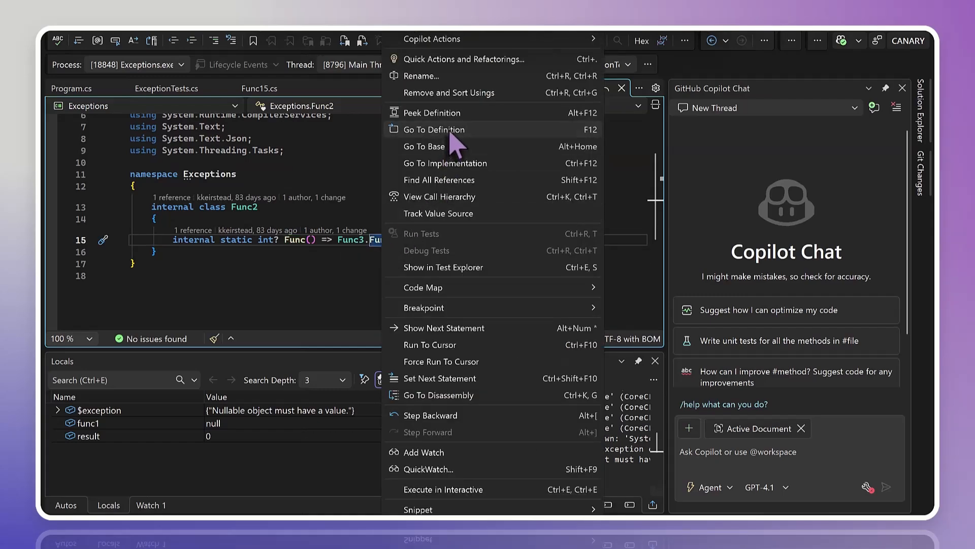
left_click(434, 130)
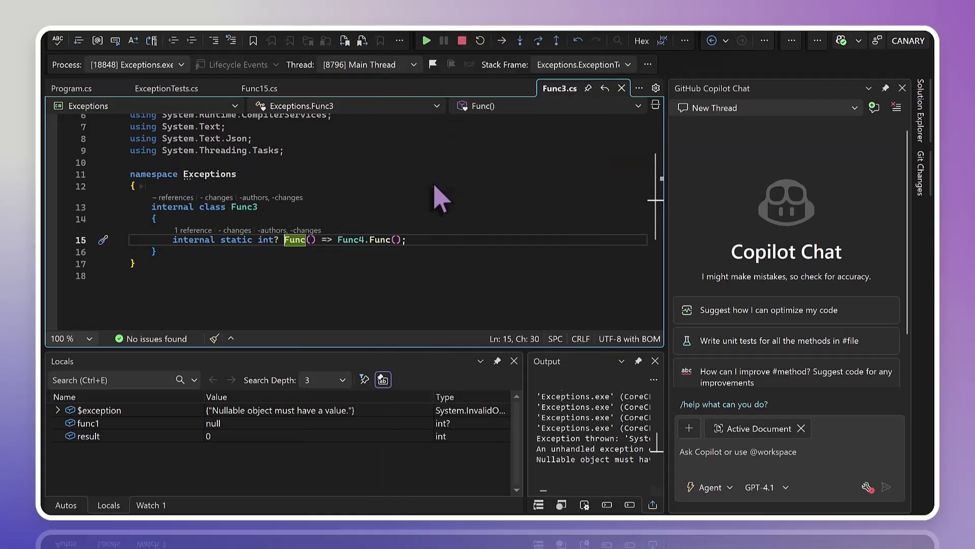
mouse_move(283, 149)
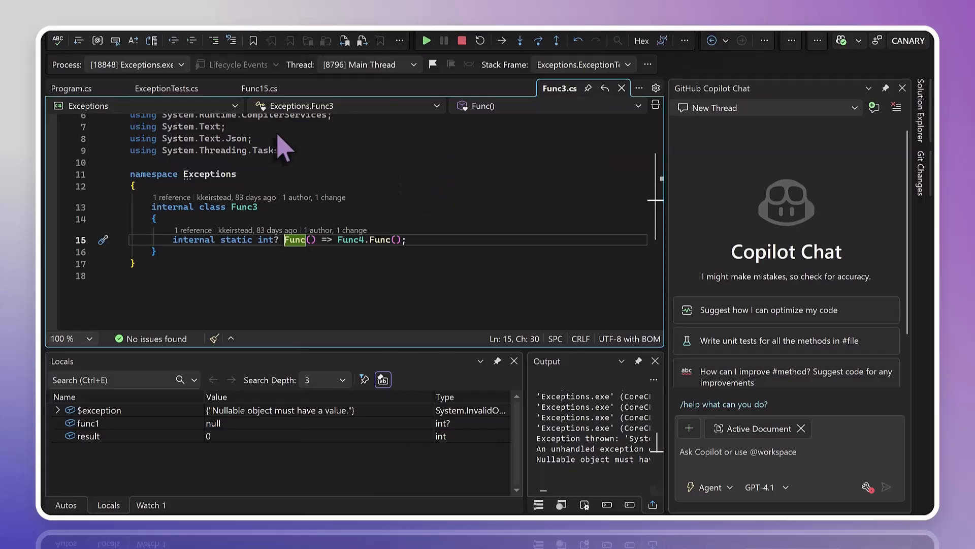
left_click(168, 88)
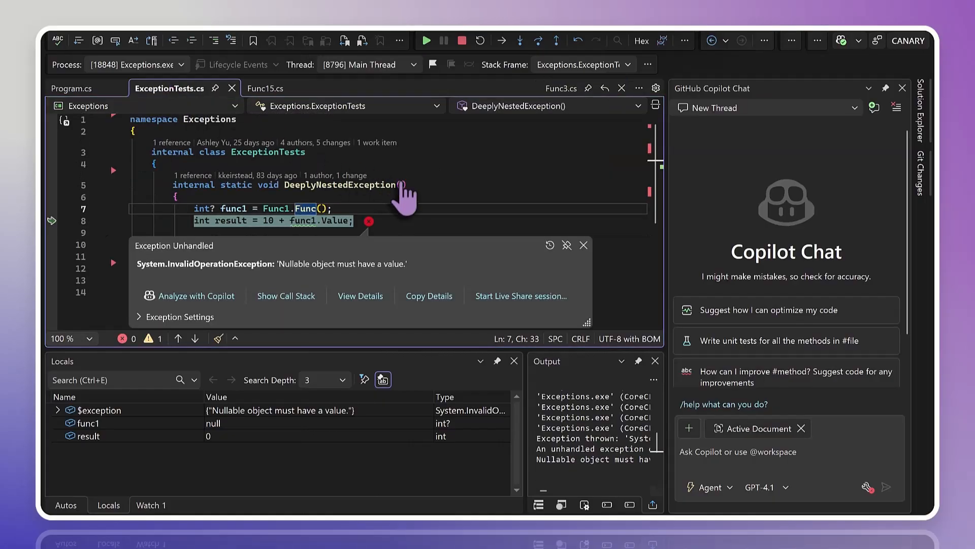
mouse_move(429, 205)
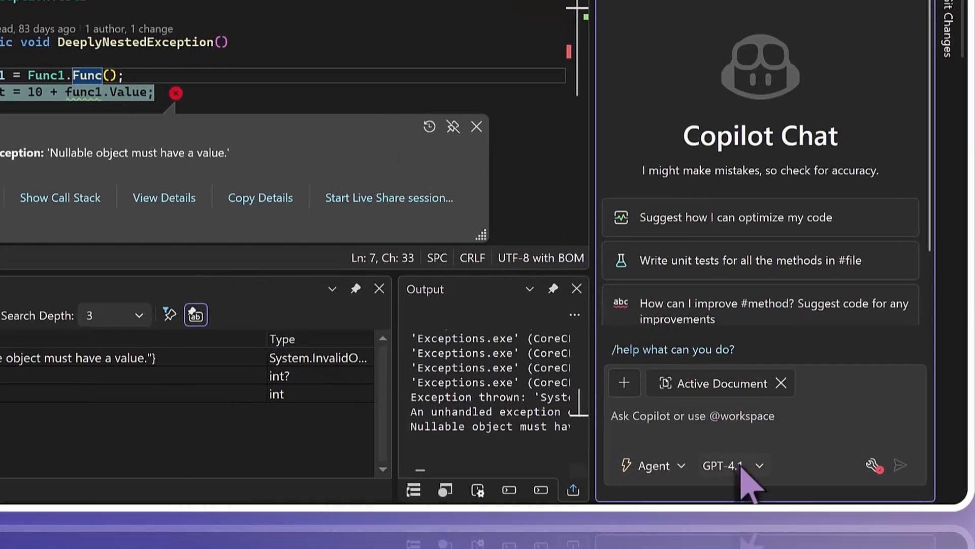
- Open the Copilot Chat model list to switch from GPT-4.1 to Claude Sonnet 3.7
left_click(731, 465)
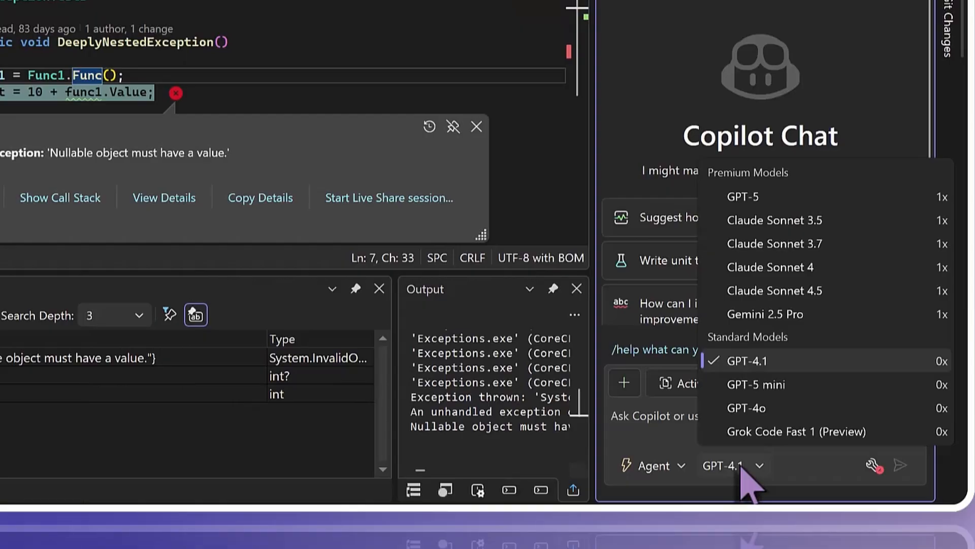
mouse_move(821, 398)
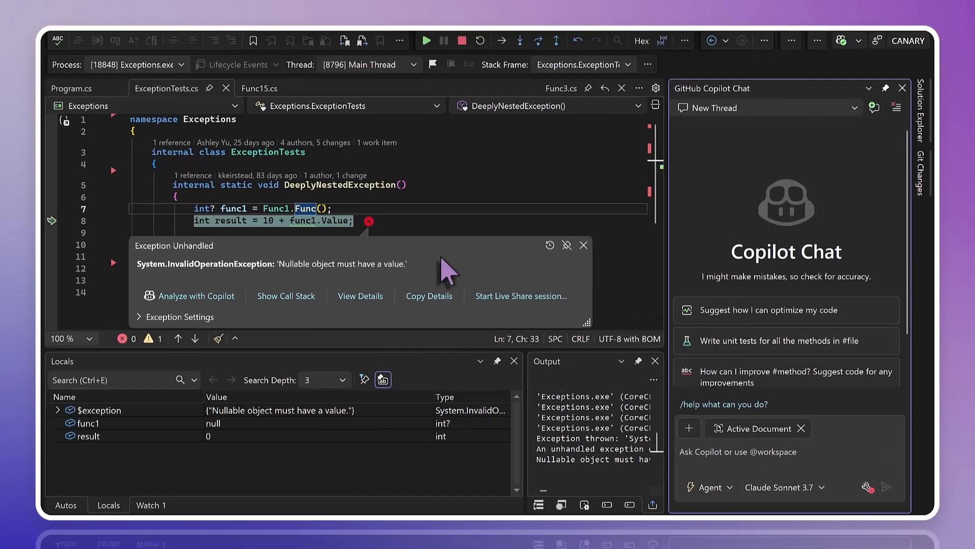
mouse_move(442, 271)
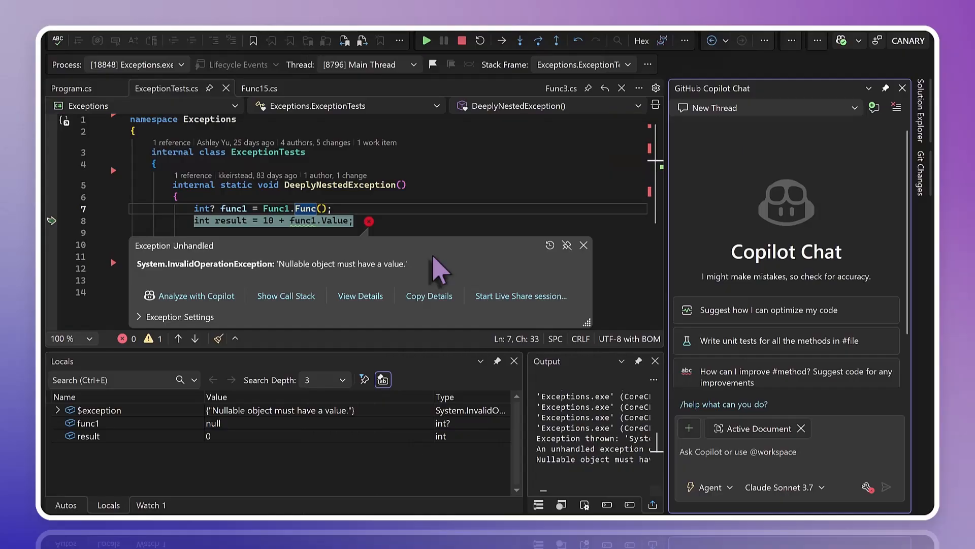
mouse_move(432, 271)
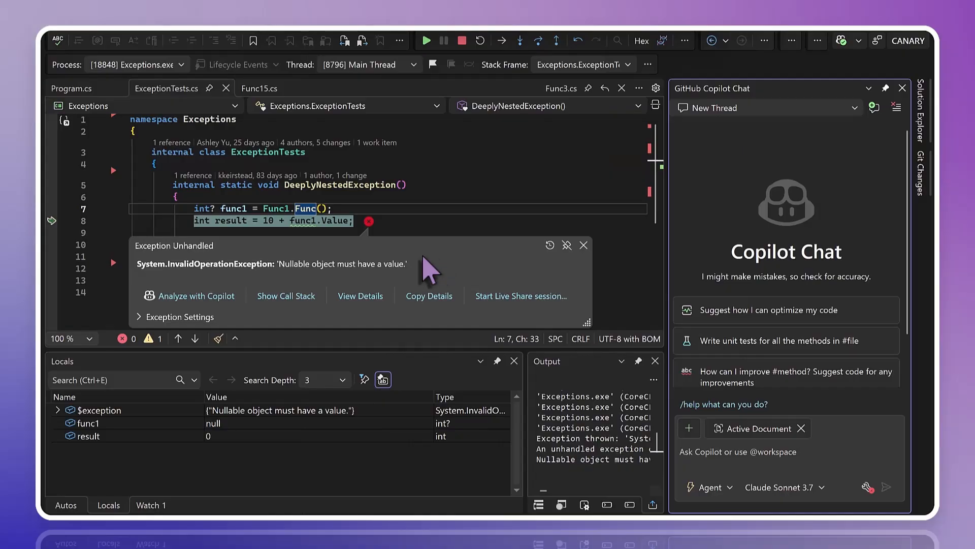
- Analyze the nullable-value exception with Copilot and read its Func1–Func8 trace and hypothesis
left_click(194, 296)
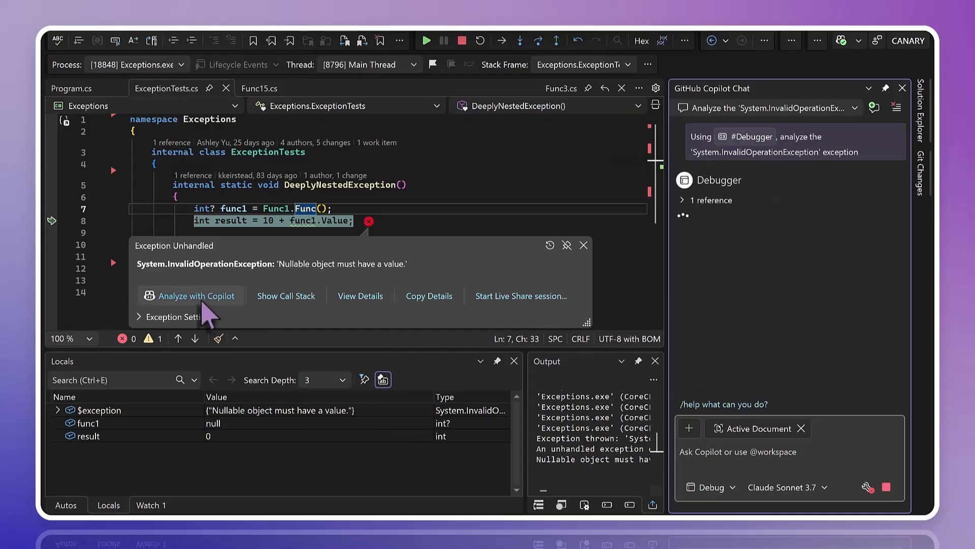
mouse_move(501, 274)
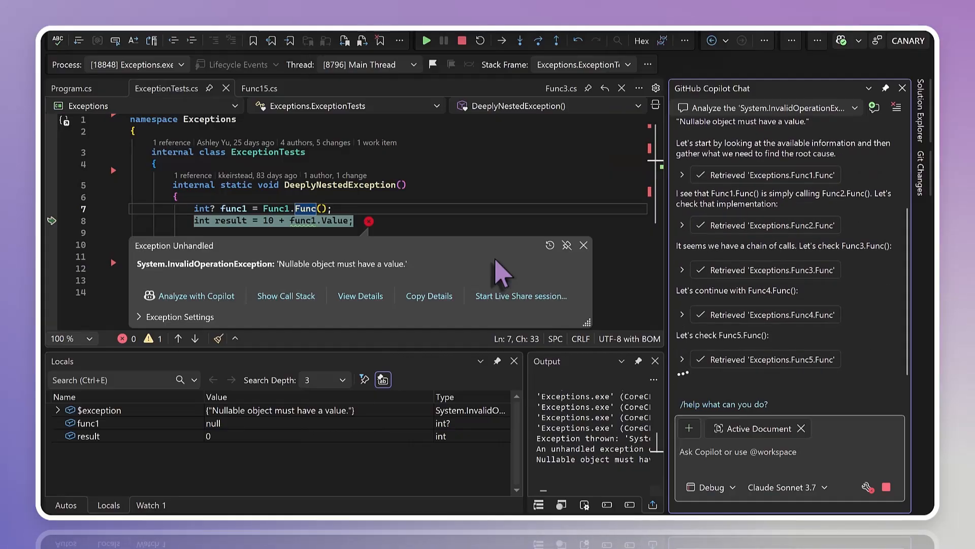
scroll("up", 3)
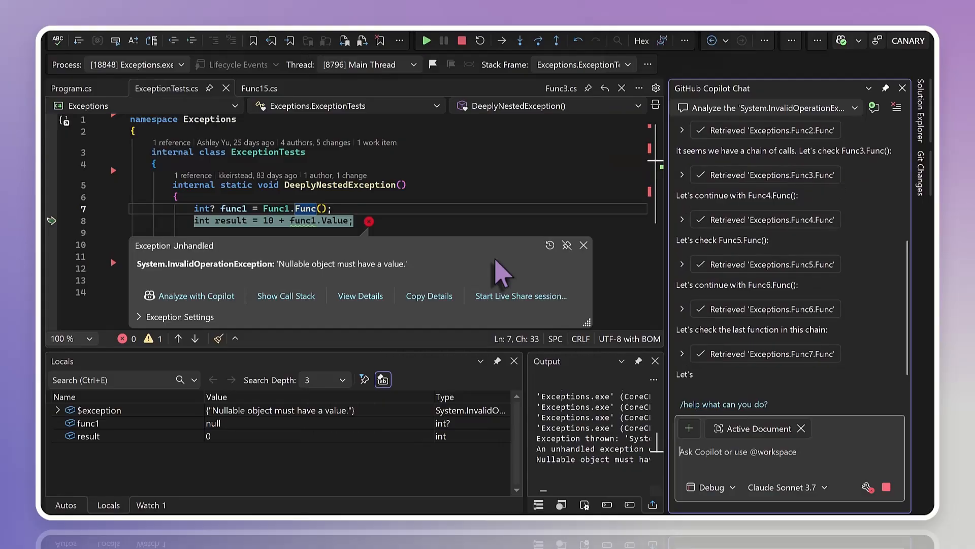
scroll("down", 3)
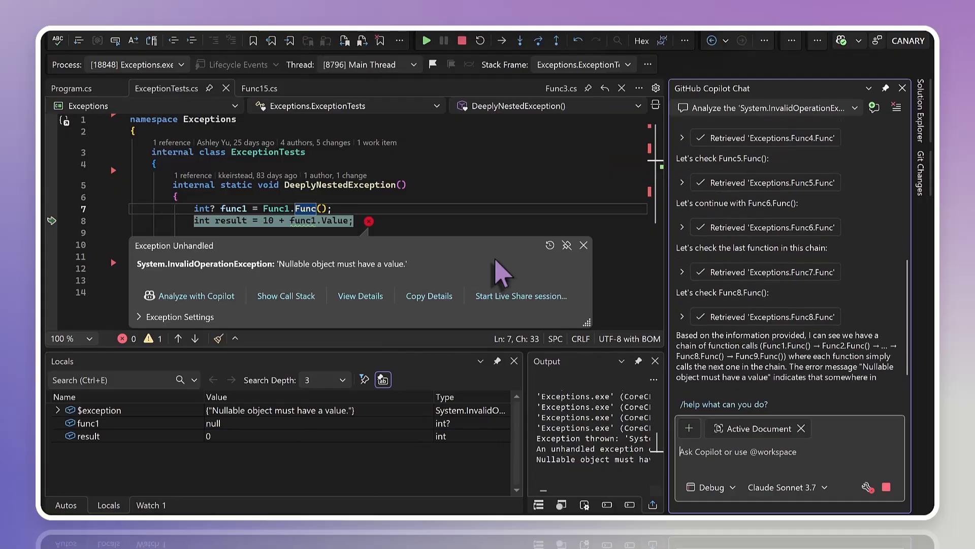
scroll("down", 3)
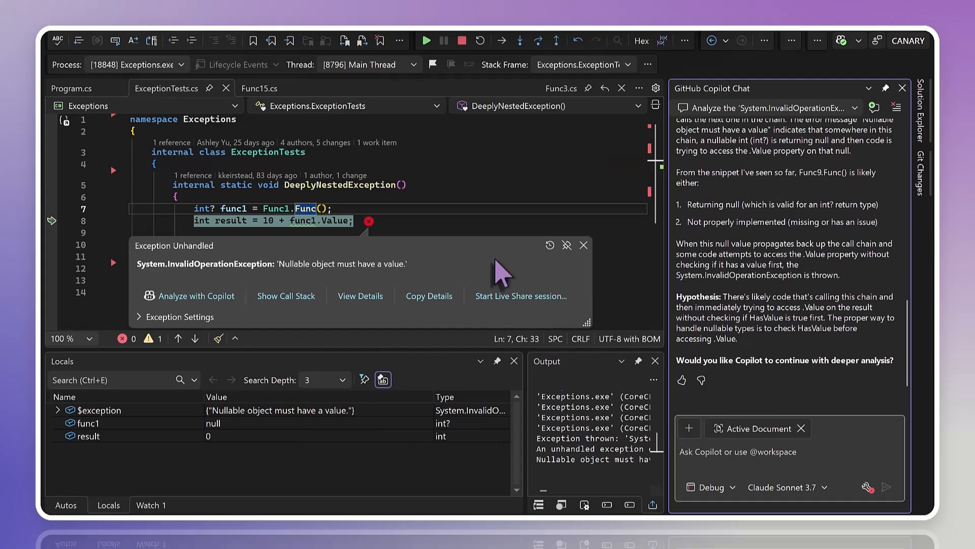
mouse_move(789, 260)
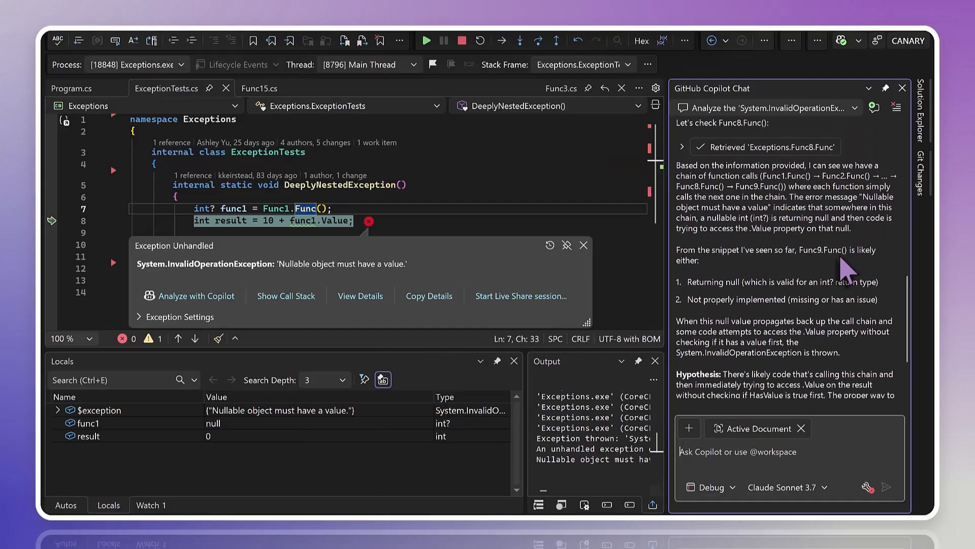
scroll("down", 3)
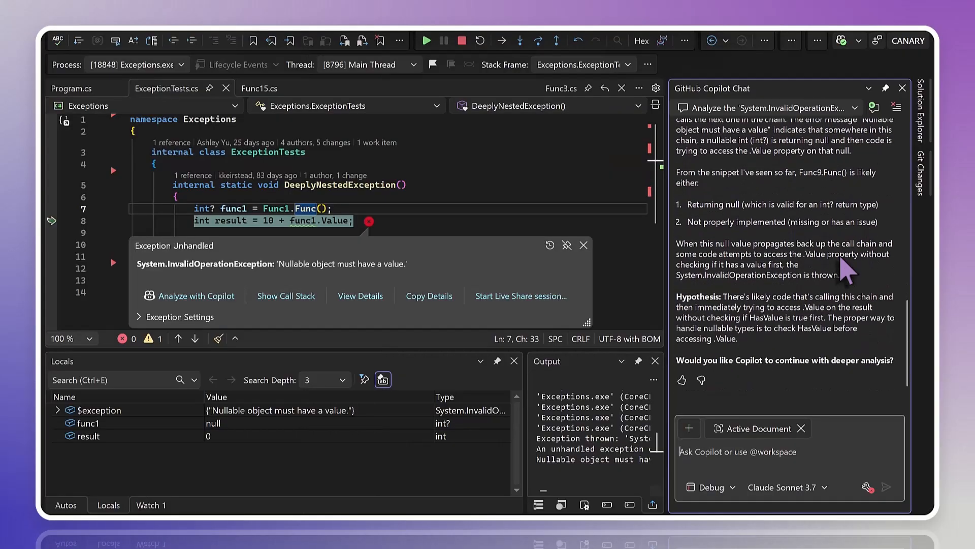
- Ask Copilot to continue and follow its trace from Func9 to Func15
type("con")
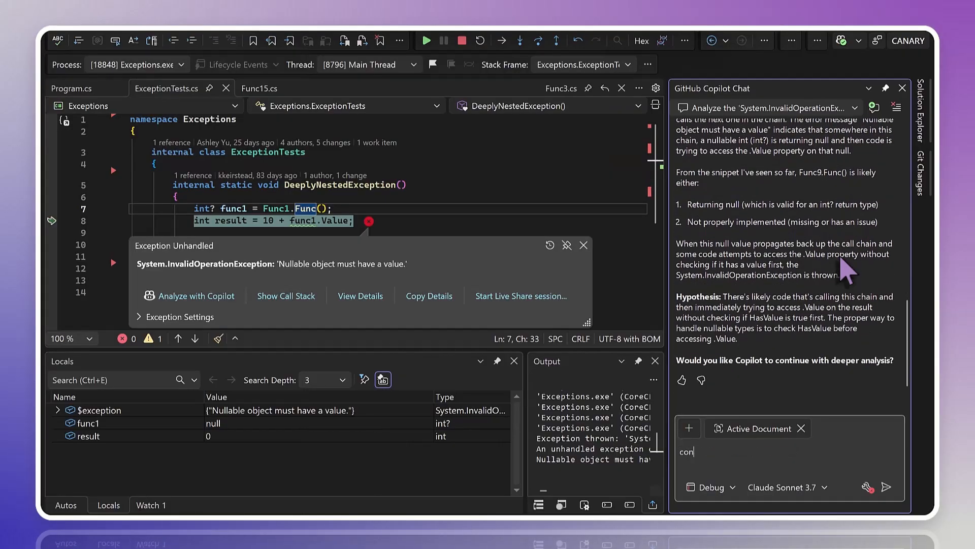
left_click(887, 487)
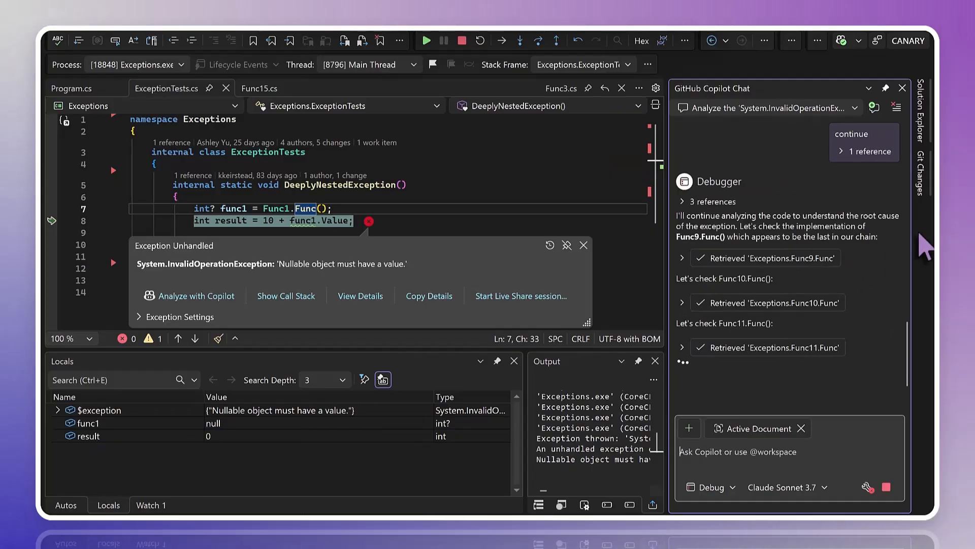
scroll("down", 3)
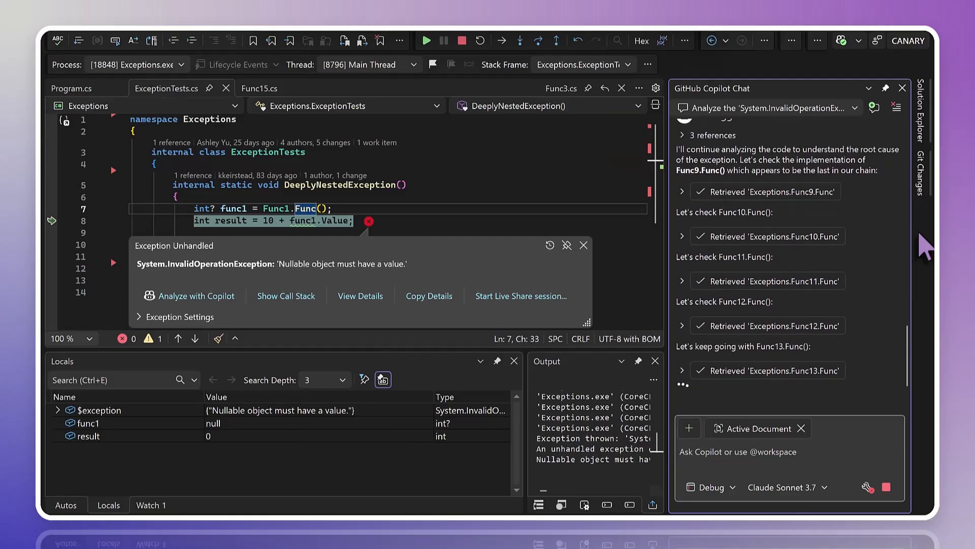
scroll("down", 3)
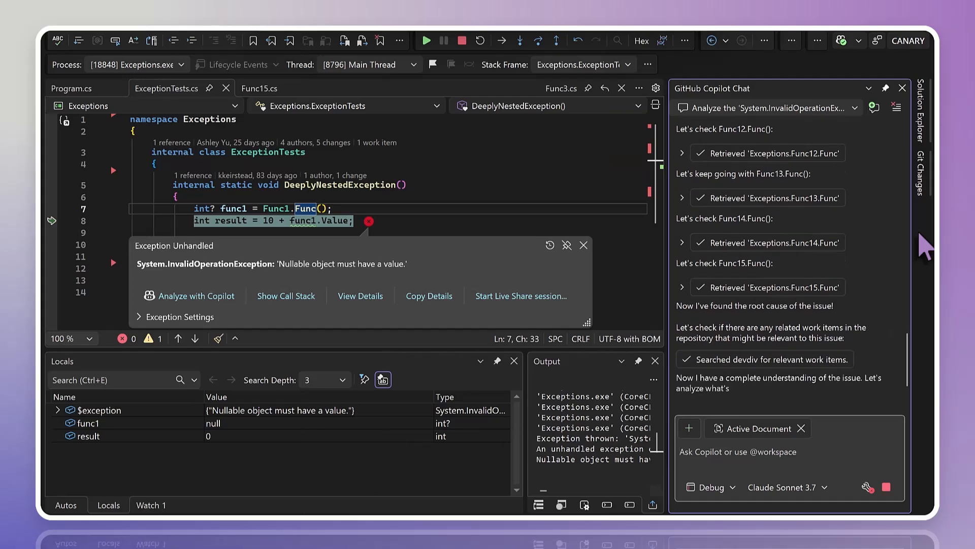
scroll("down", 3)
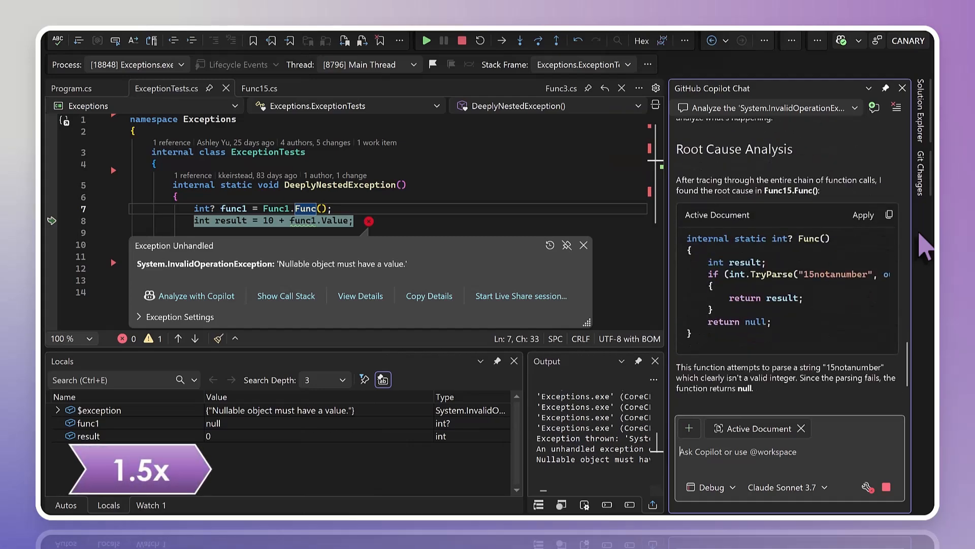
- Read Copilot's three fixes: HasValue check, null-coalescing default, or repairing Func15
scroll("down", 3)
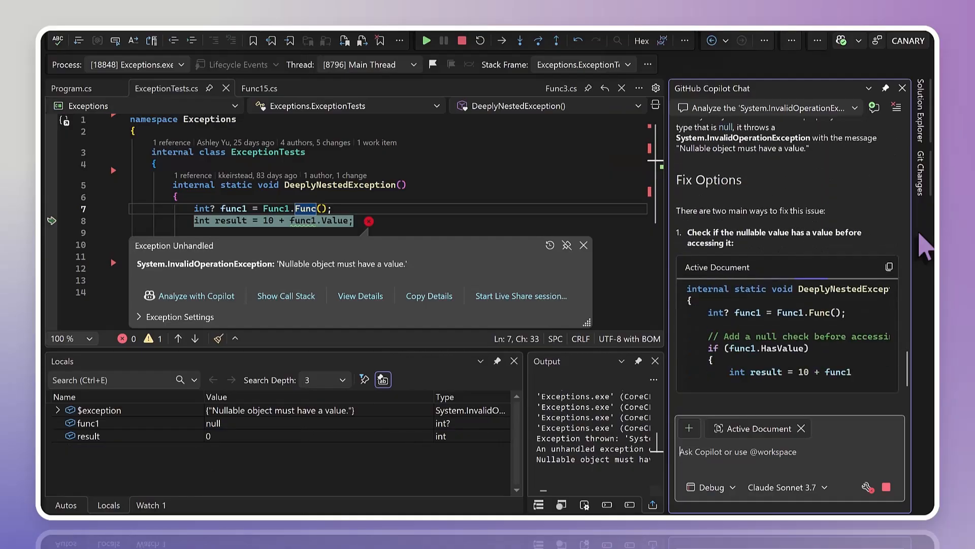
scroll("down", 3)
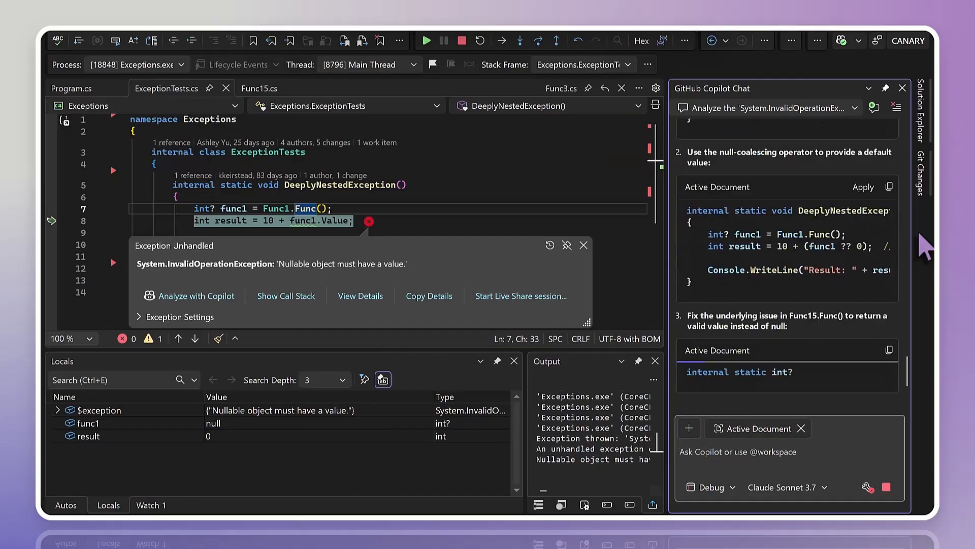
scroll("down", 3)
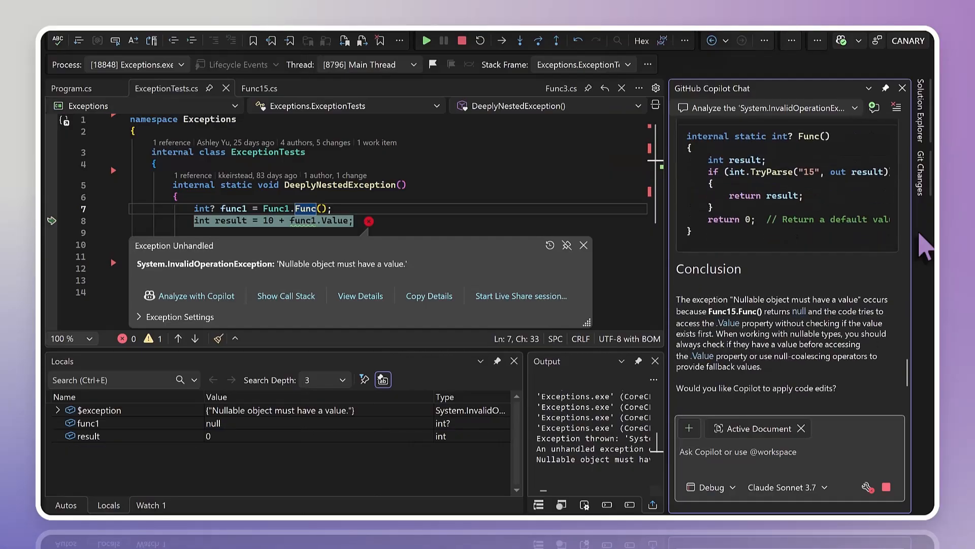
scroll("down", 3)
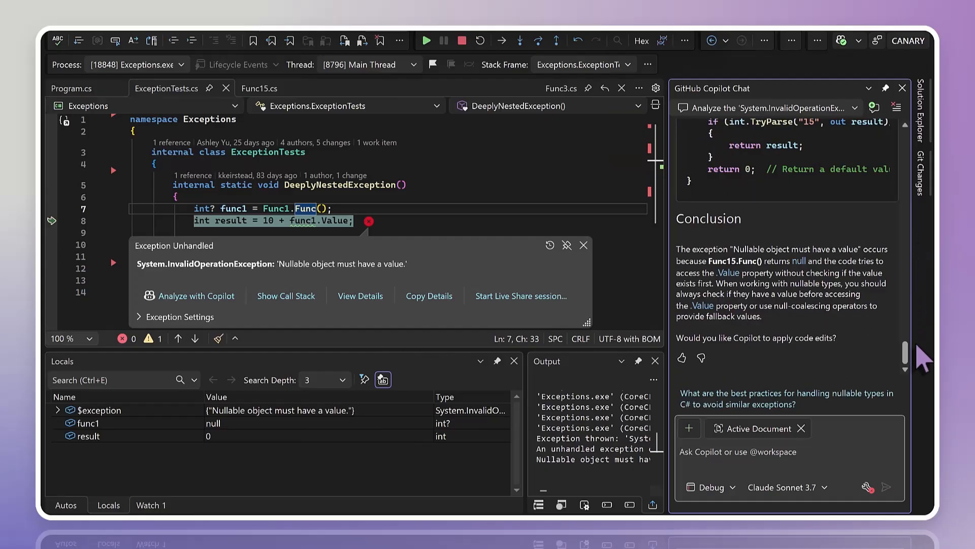
scroll("down", 3)
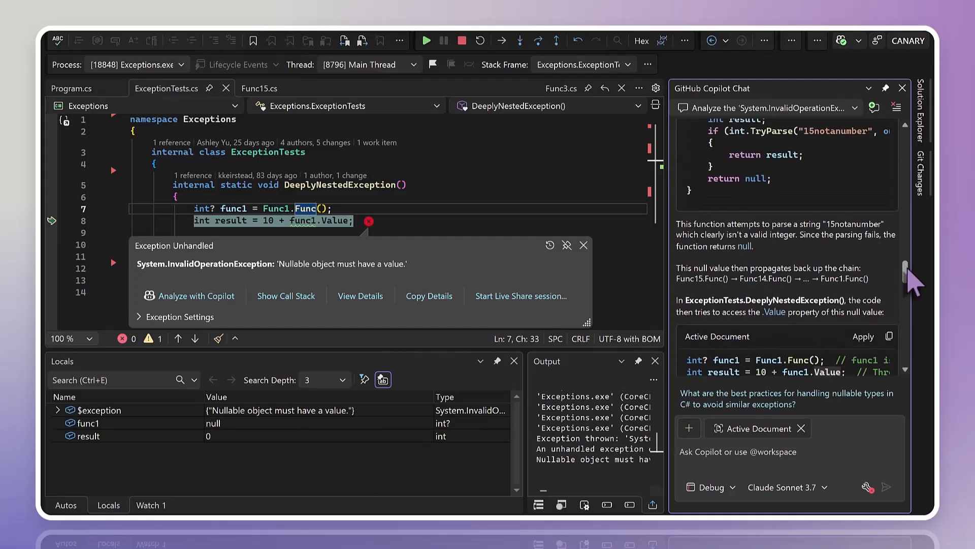
scroll("down", 3)
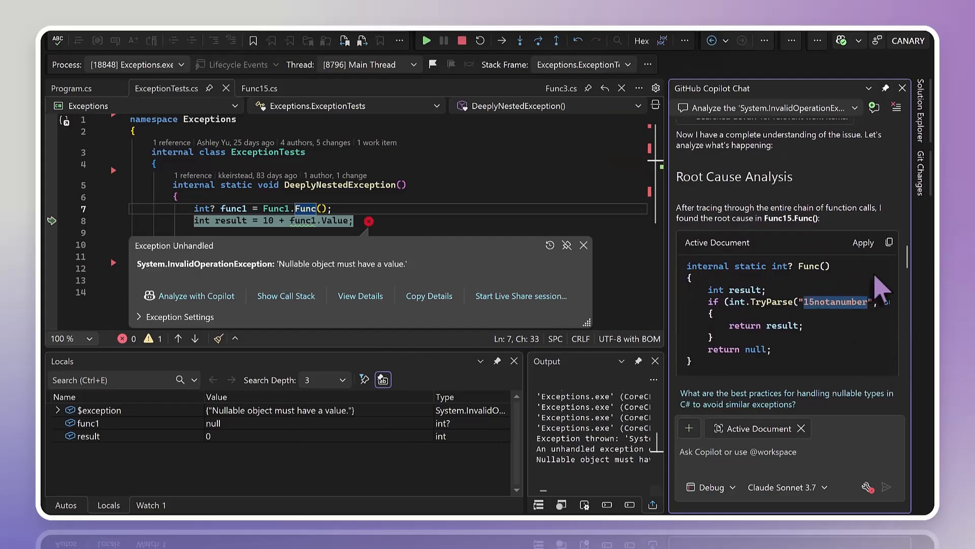
scroll("down", 3)
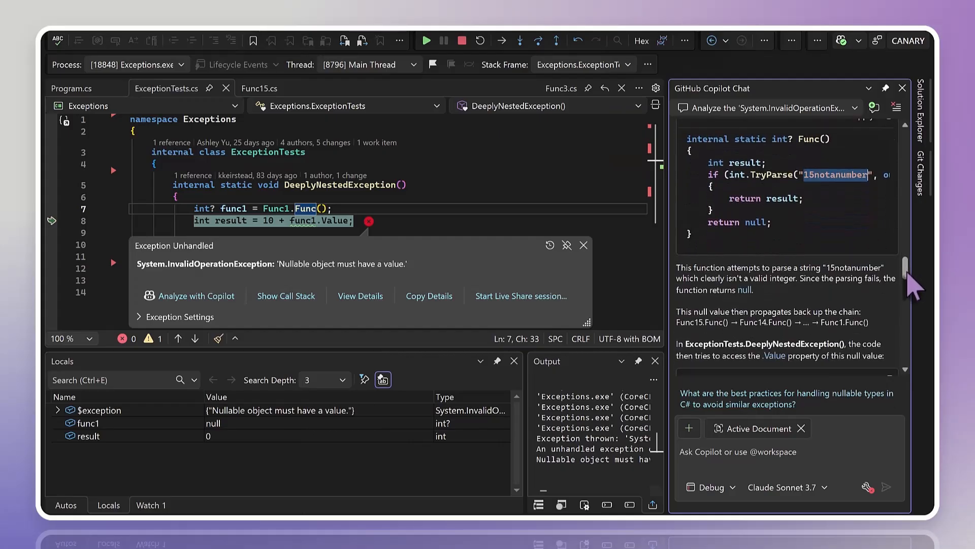
scroll("down", 3)
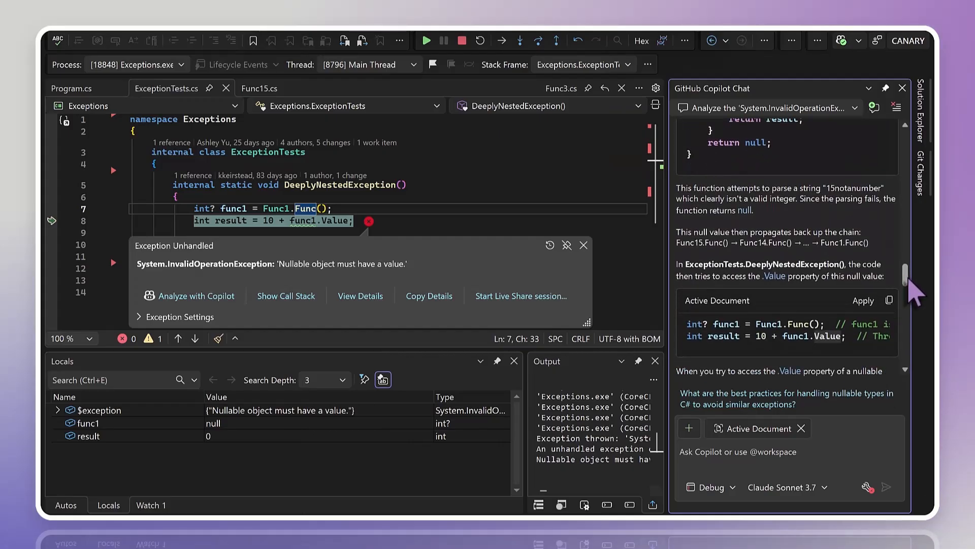